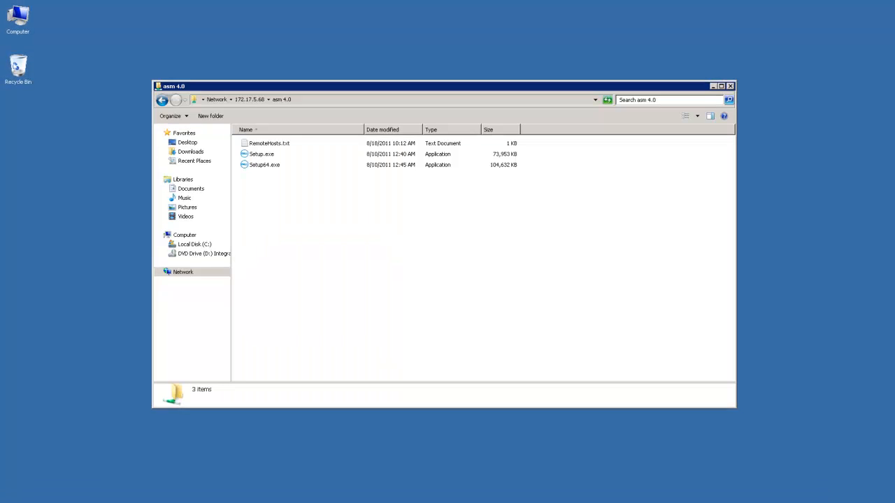
Launch Setup64.exe from the network folder and allow it to run past the security warning.
left_click(384, 100)
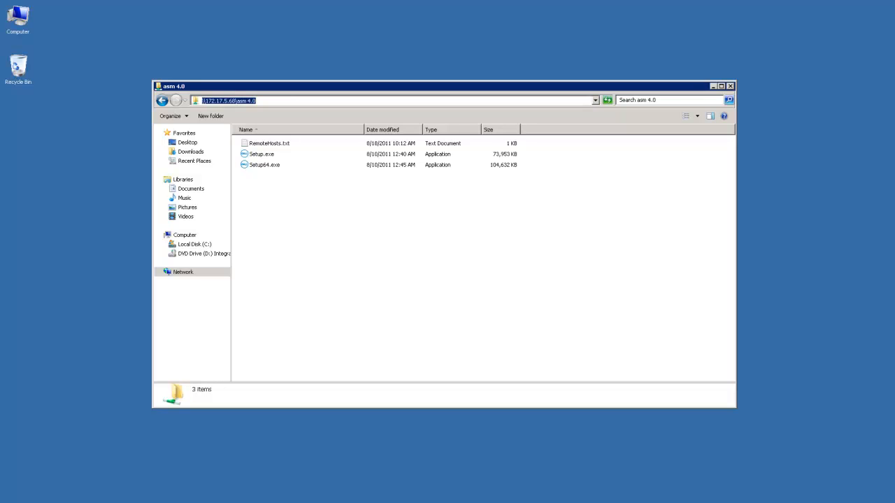
left_click(264, 165)
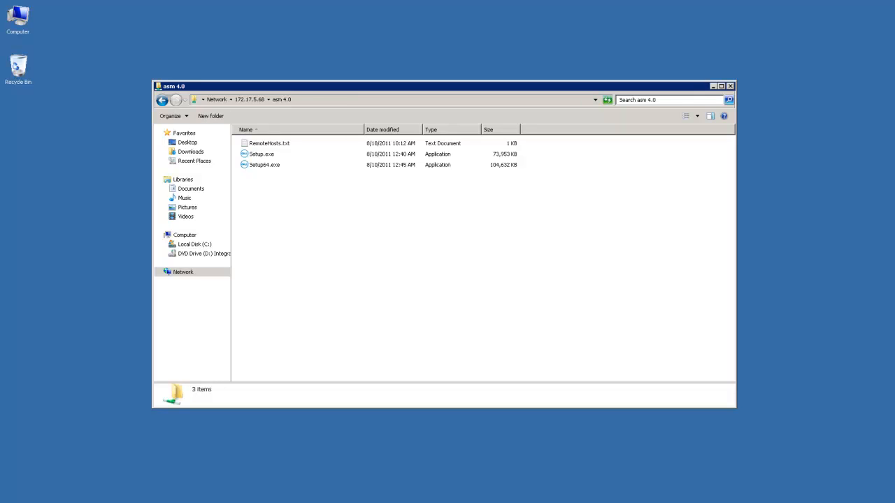
left_click(264, 165)
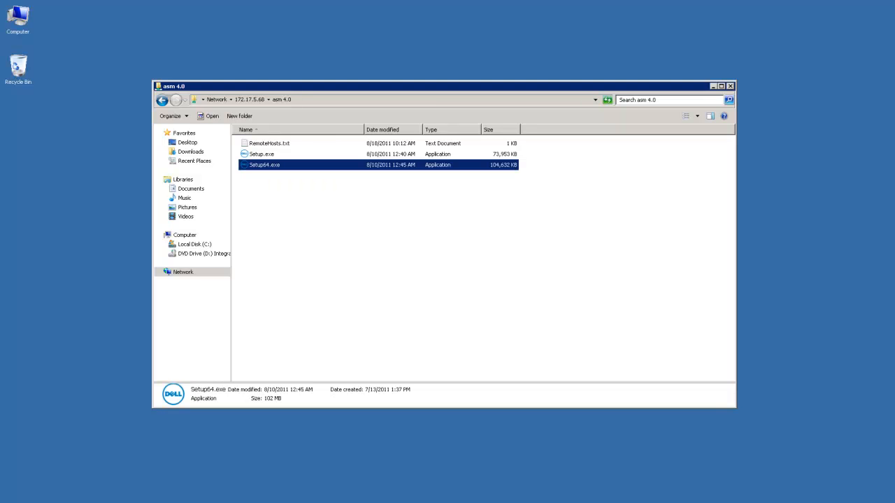
double_click(263, 165)
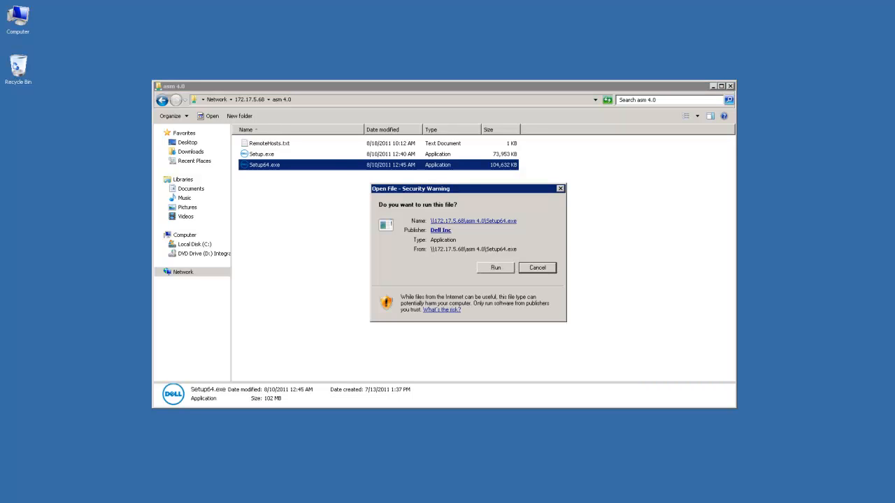
left_click(495, 267)
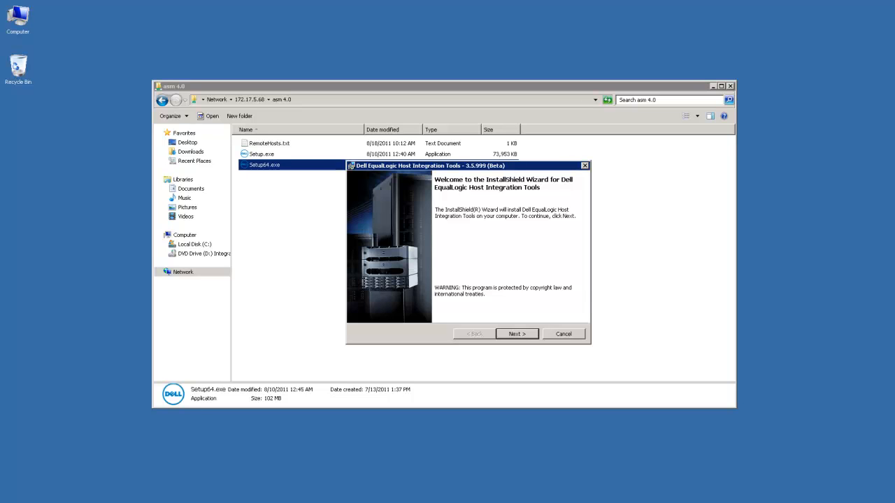
Scroll through the license agreement and accept its terms.
left_click(515, 333)
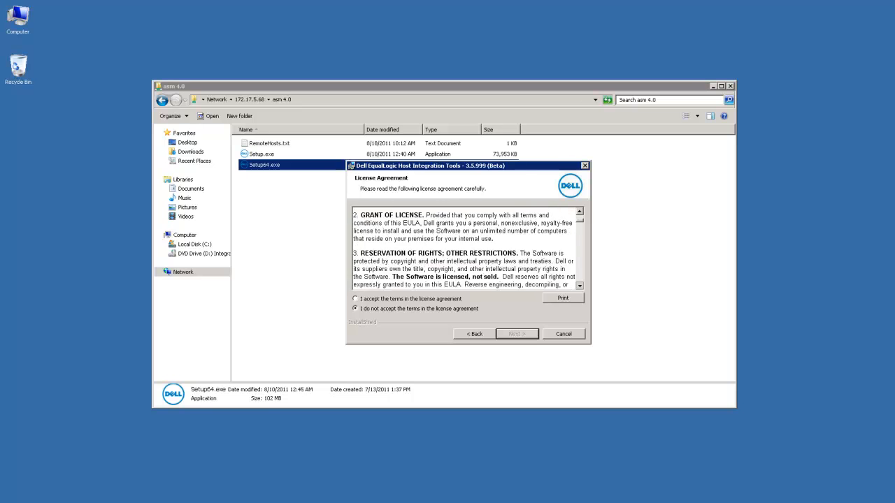
scroll("down", 3)
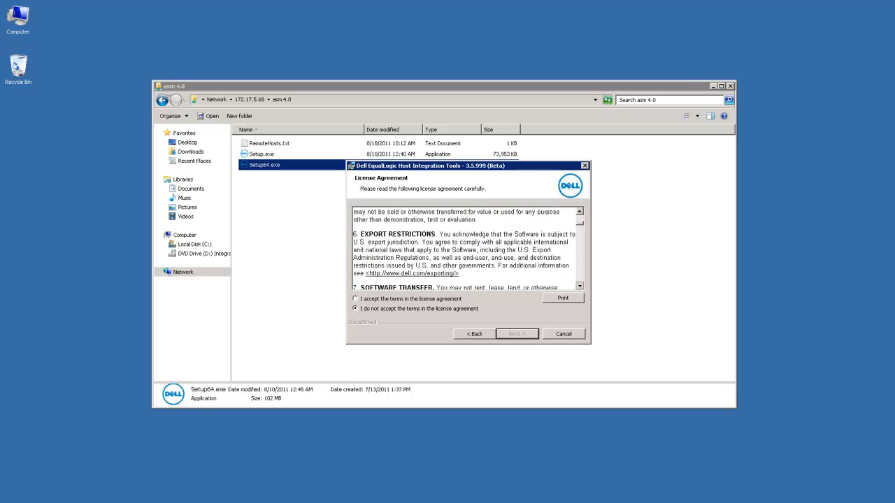
scroll("down", 3)
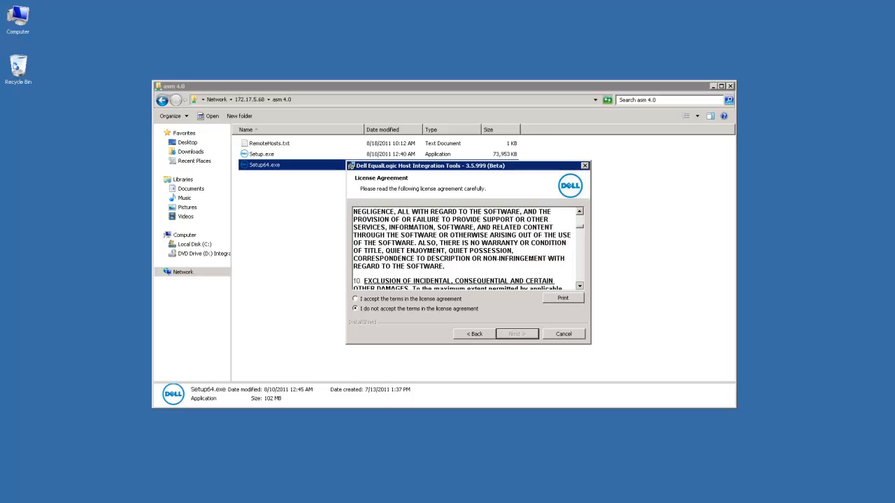
scroll("down", 3)
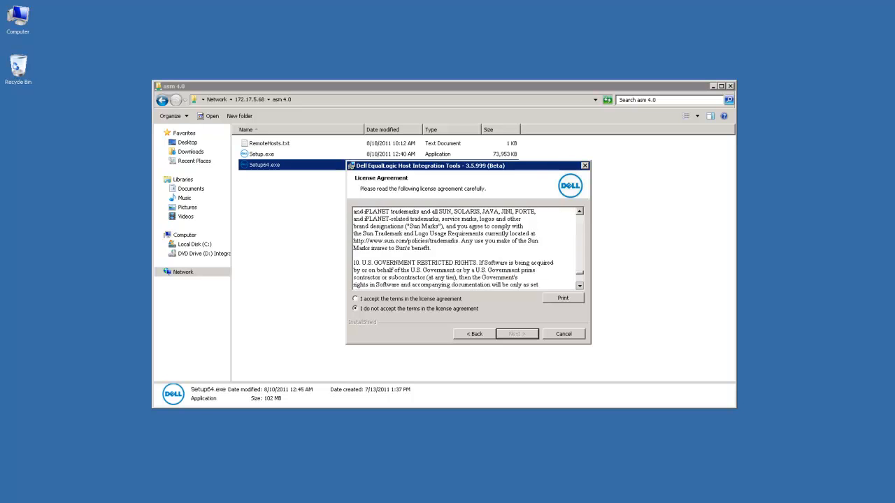
scroll("down", 3)
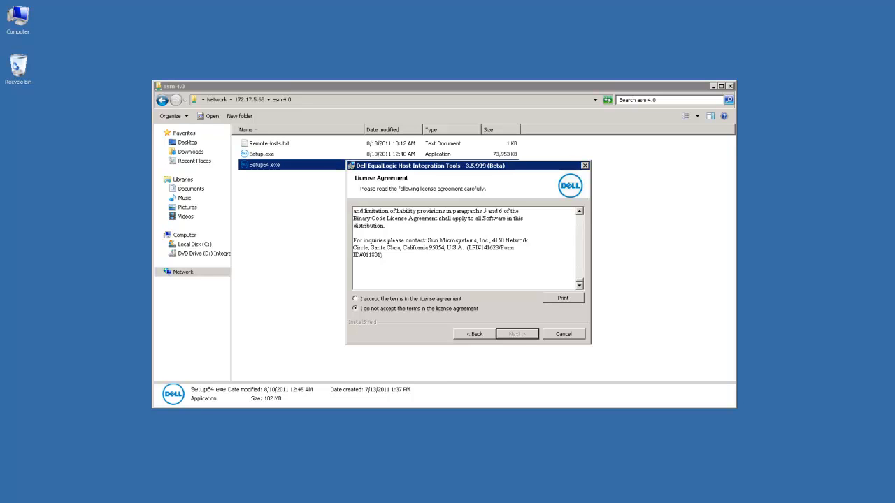
left_click(355, 299)
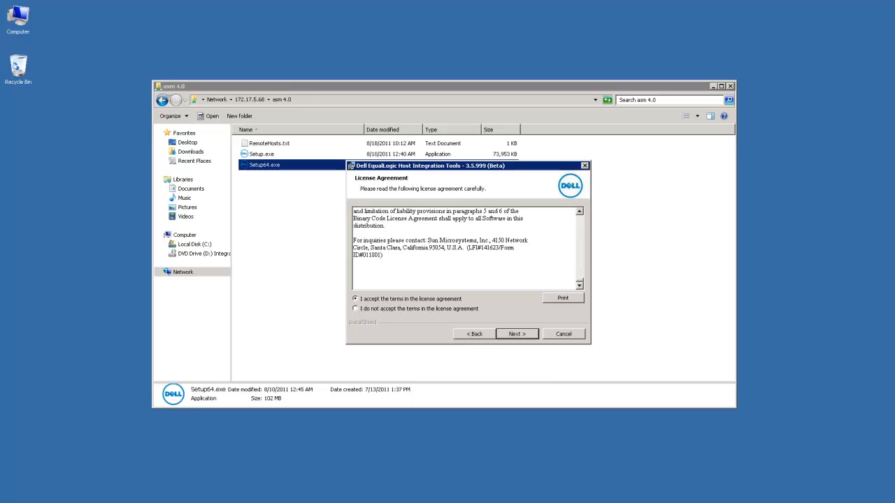
Accept the beta license agreement and continue to the destination folder page.
left_click(355, 309)
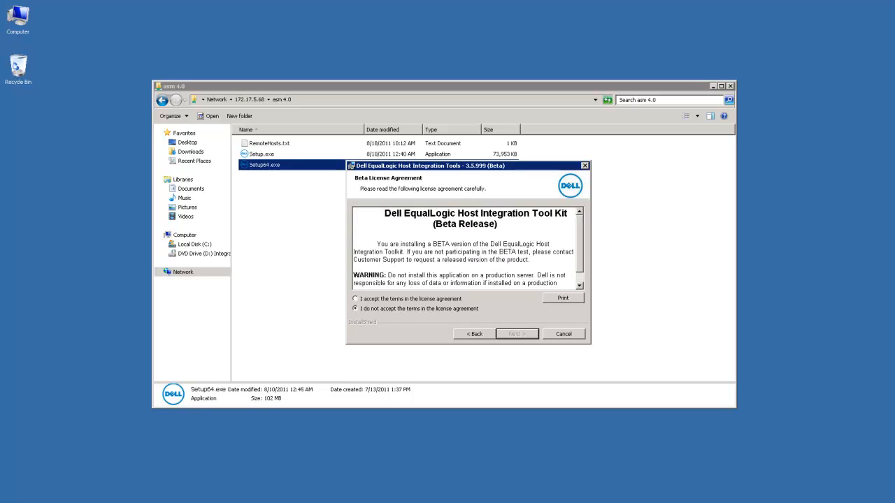
left_click(355, 299)
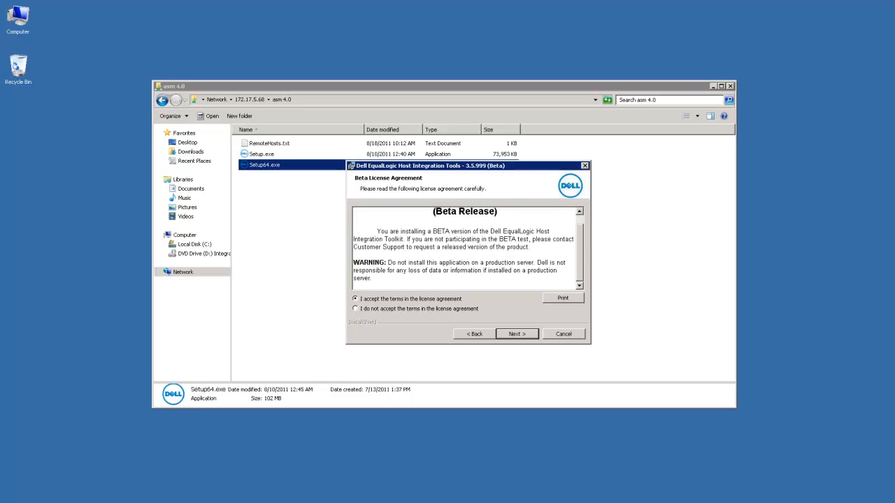
left_click(516, 332)
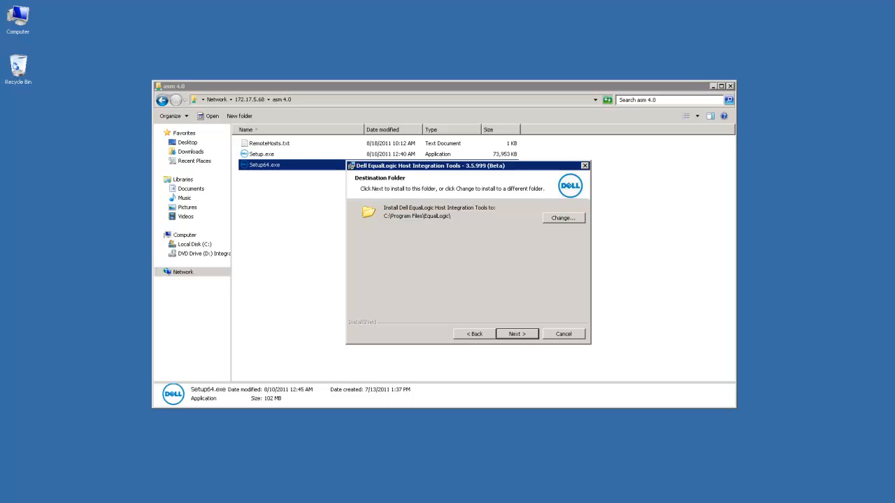
Keep the default install folder and choose the Custom setup type to reach feature selection.
left_click(561, 218)
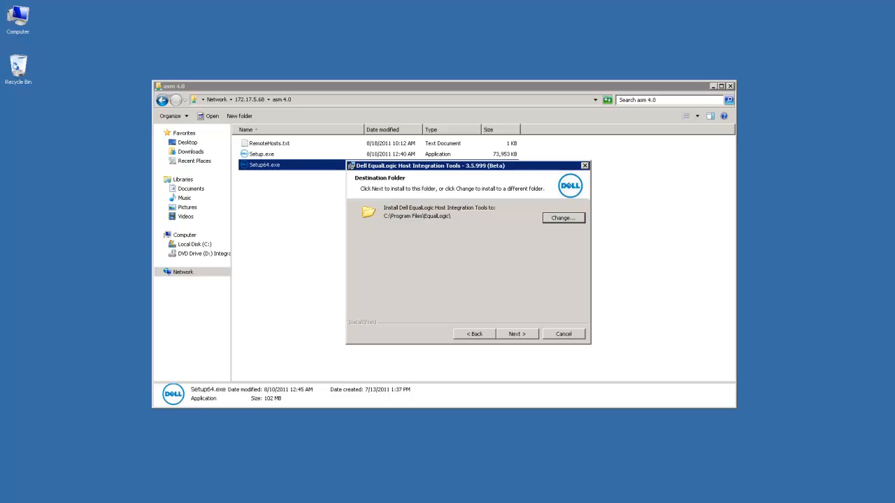
left_click(517, 332)
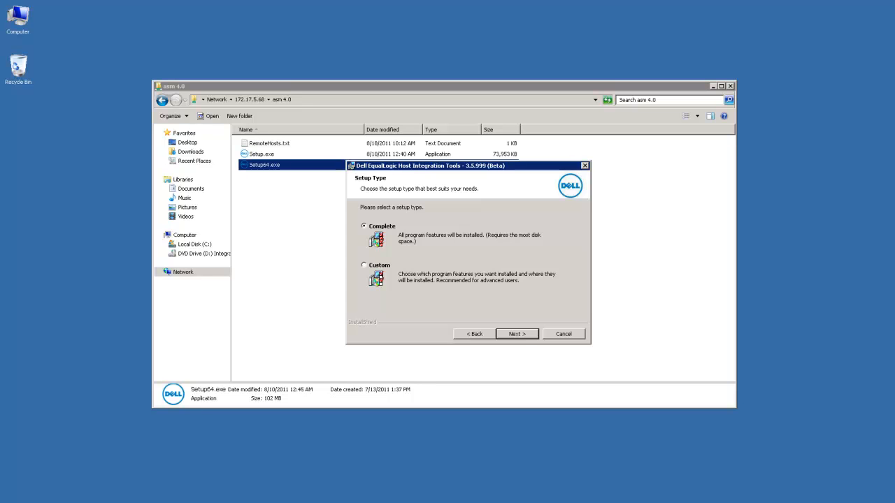
left_click(363, 265)
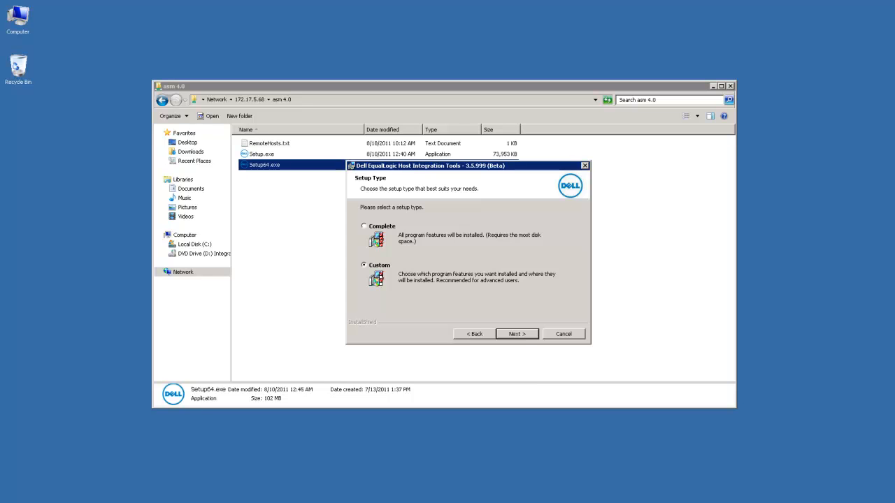
left_click(516, 333)
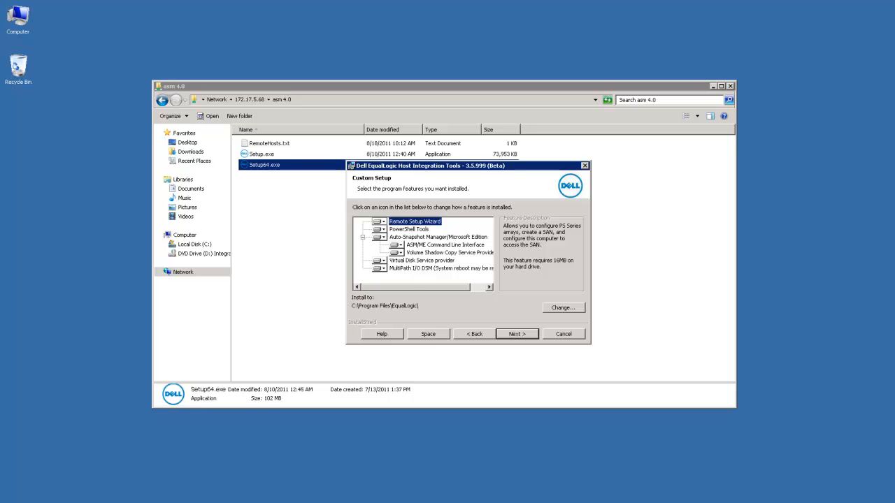
Review each feature's description (PowerShell Tools, ASM, CLI, VSS, VDS, MPIO DSM) and keep them all.
left_click(408, 229)
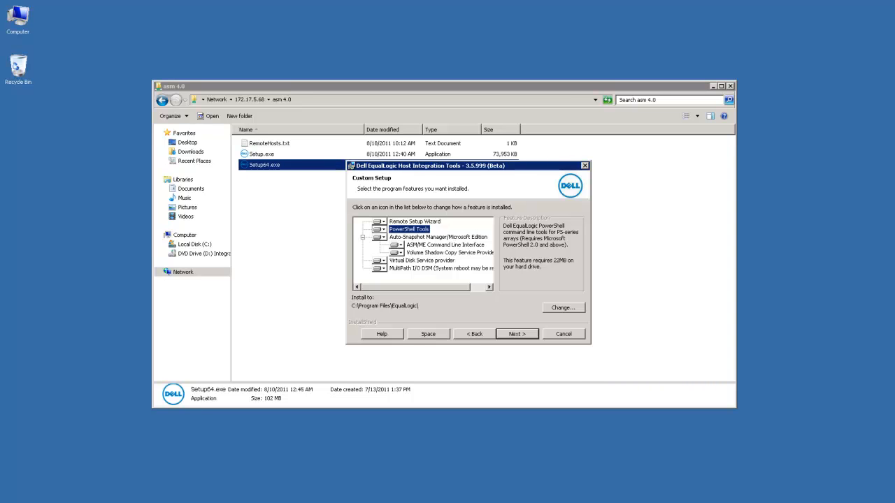
left_click(436, 236)
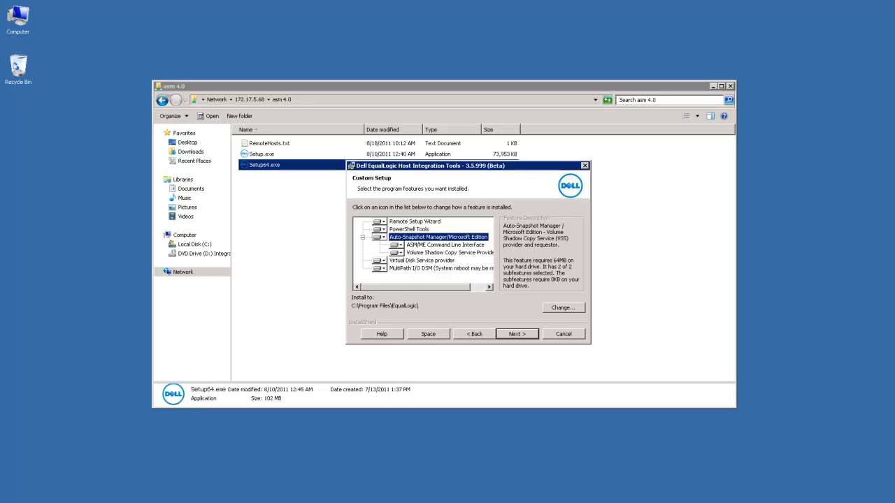
left_click(446, 246)
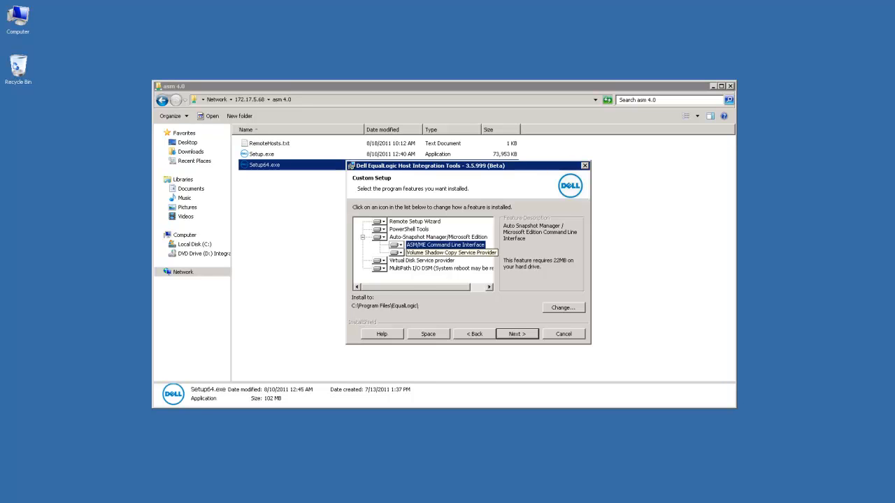
left_click(449, 252)
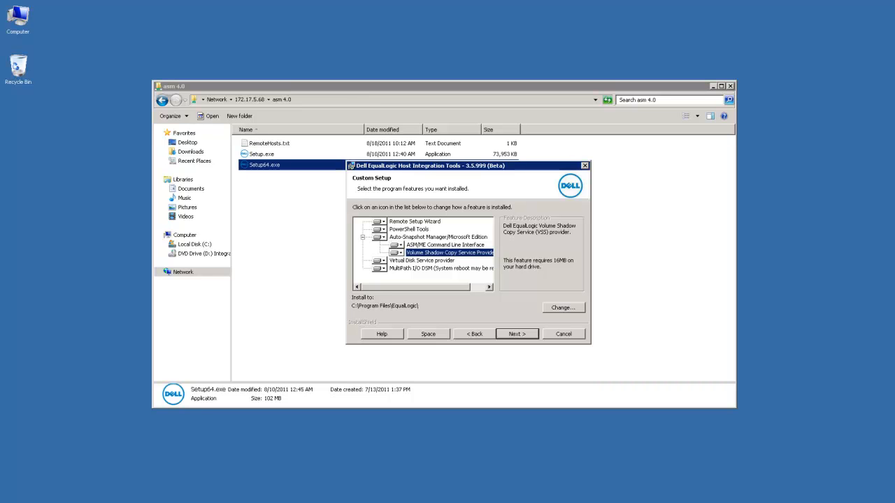
left_click(422, 260)
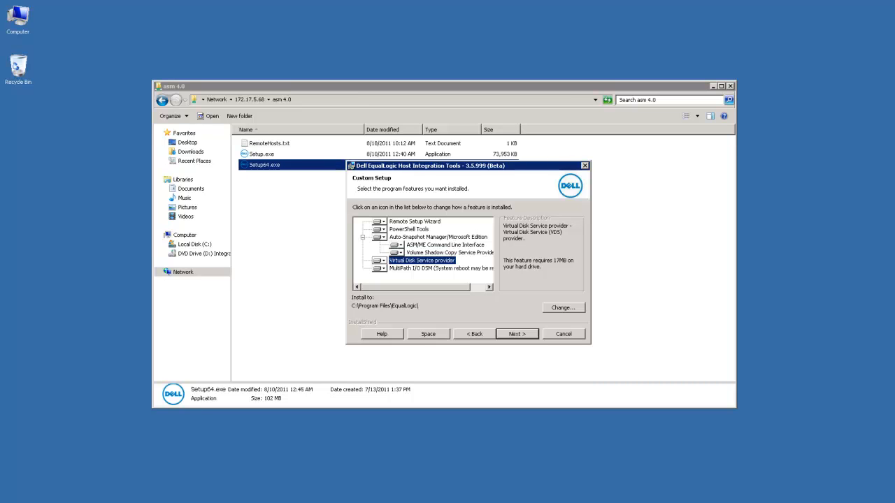
left_click(433, 269)
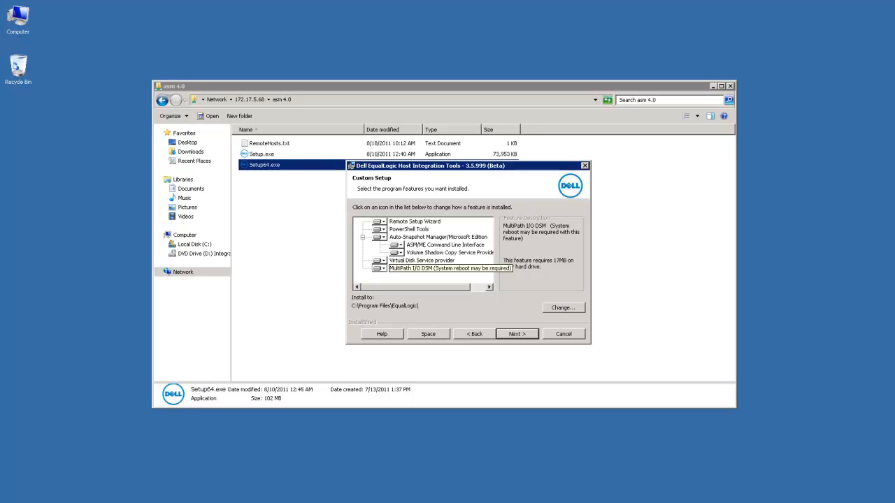
left_click(440, 268)
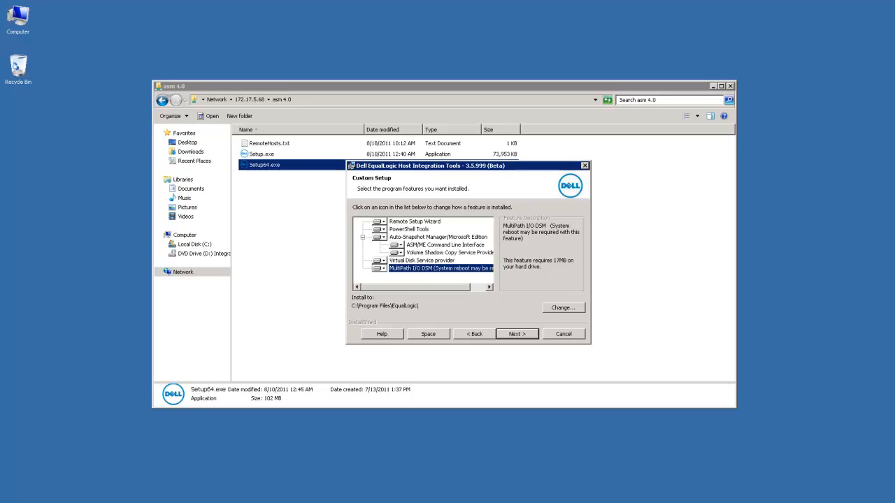
left_click(516, 333)
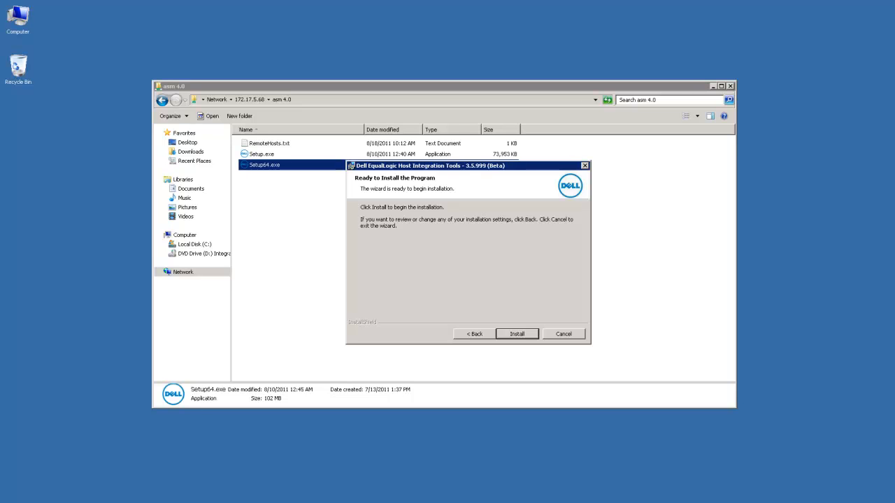
Install the tools and finish with Launch Remote Setup Wizard checked.
left_click(518, 332)
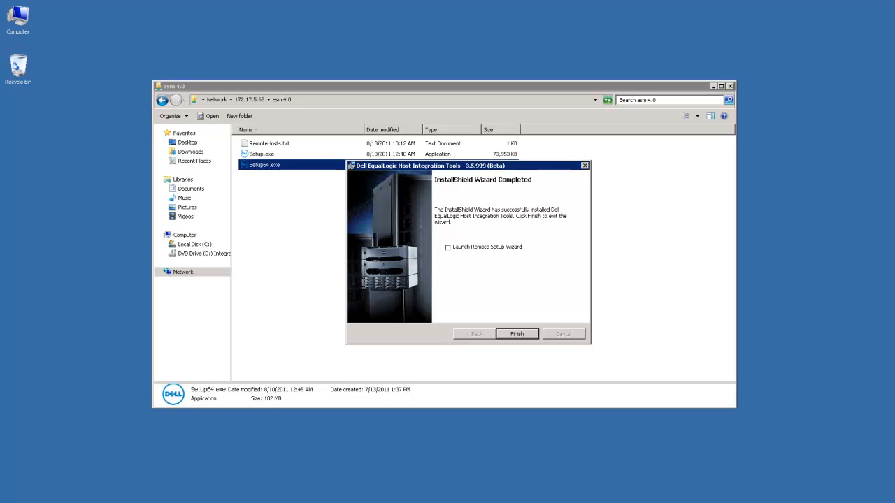
left_click(447, 245)
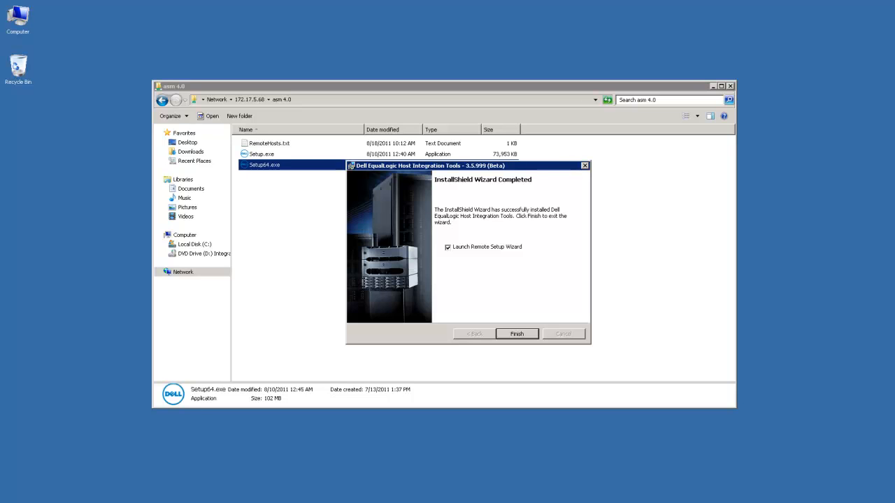
left_click(517, 333)
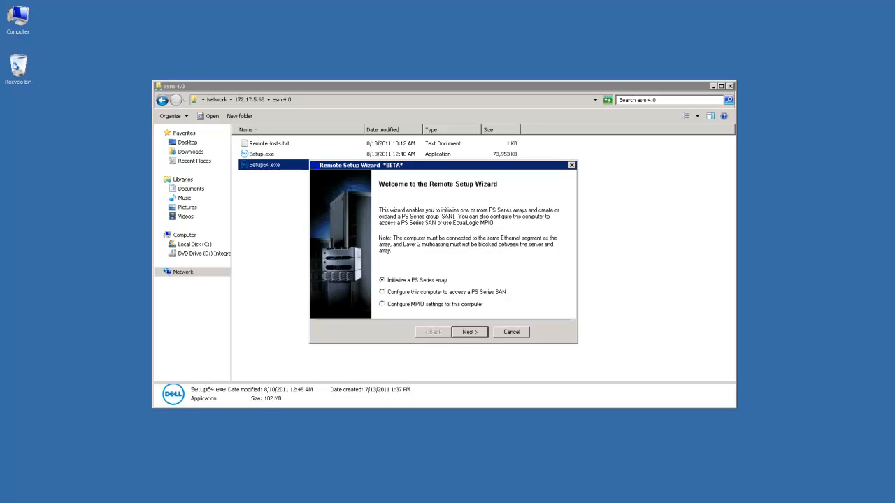
Close the Remote Setup Wizard and restart Windows with the comment 'restarted due to ASM 4.0 installation'.
left_click(382, 304)
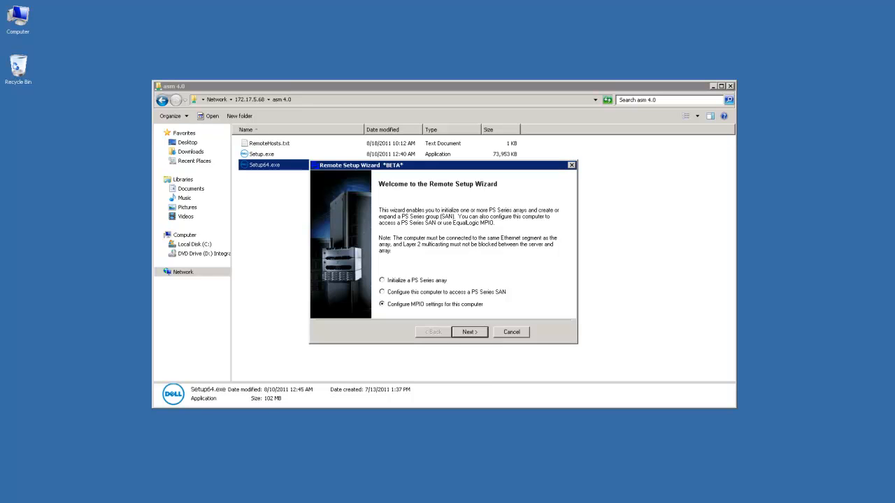
left_click(383, 293)
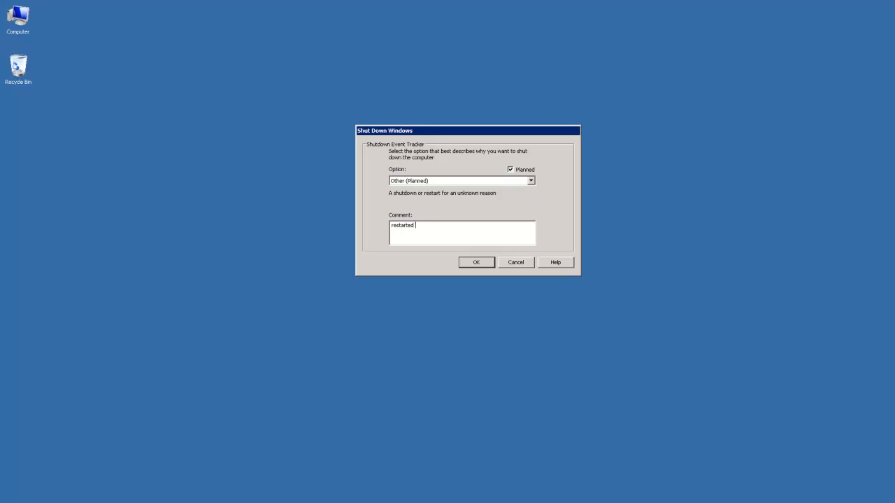
type("due to ASM")
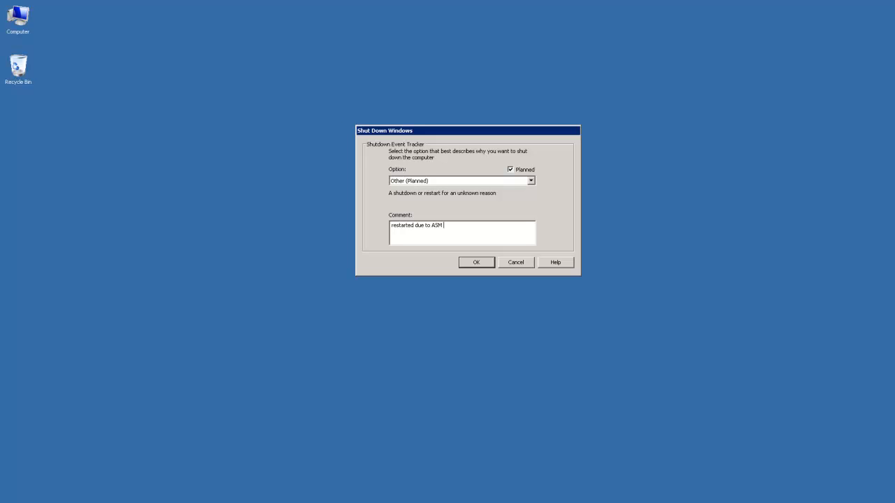
type("4.0 installation")
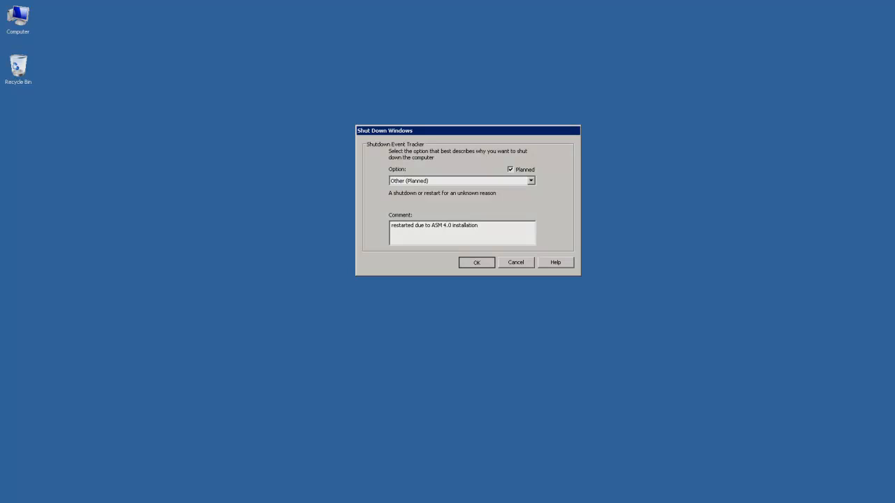
left_click(475, 262)
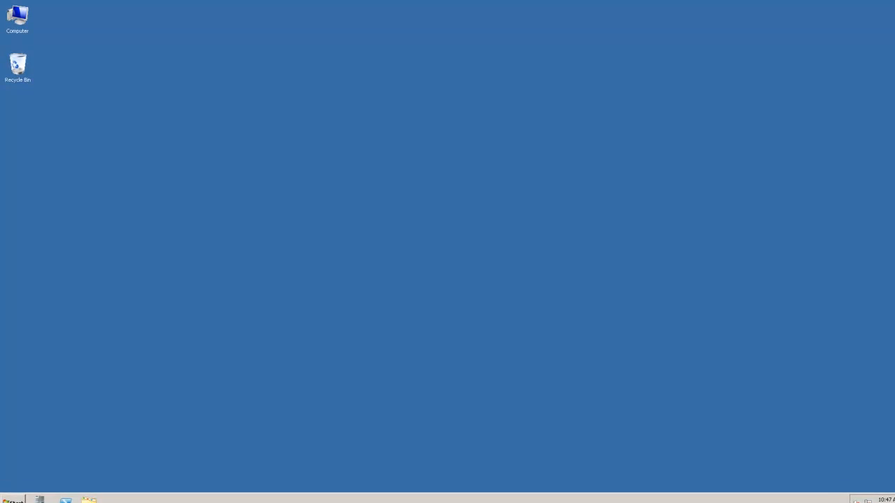
Start Auto-Snapshot Manager from the EqualLogic group in the Start menu.
left_click(12, 499)
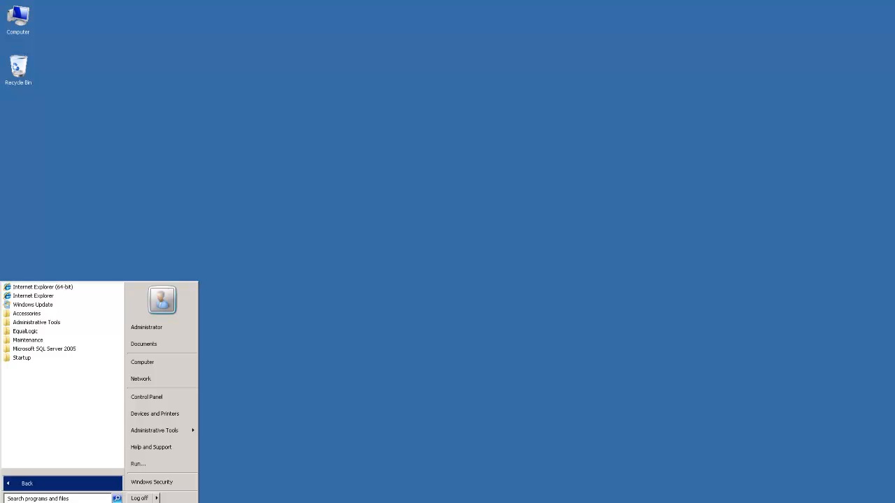
mouse_move(25, 330)
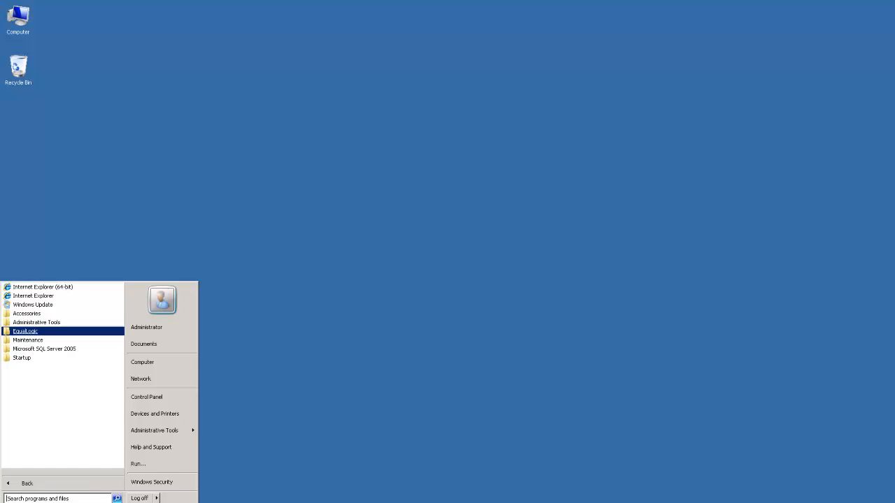
left_click(25, 330)
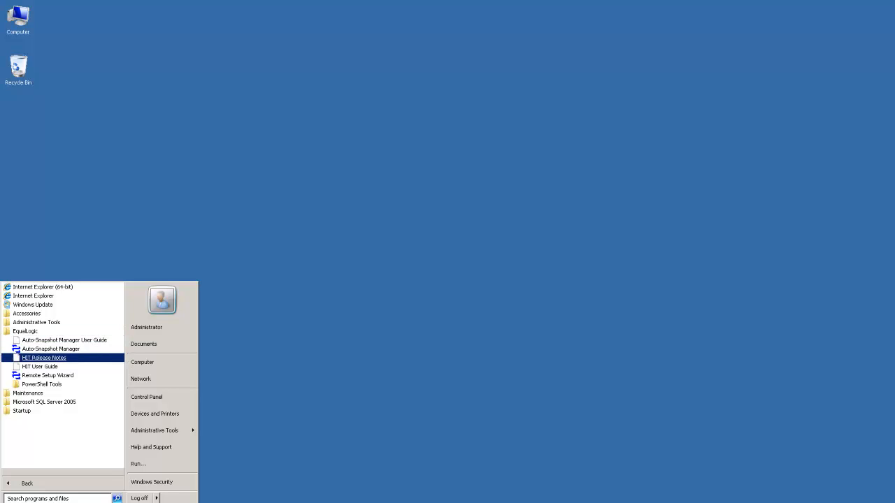
left_click(51, 349)
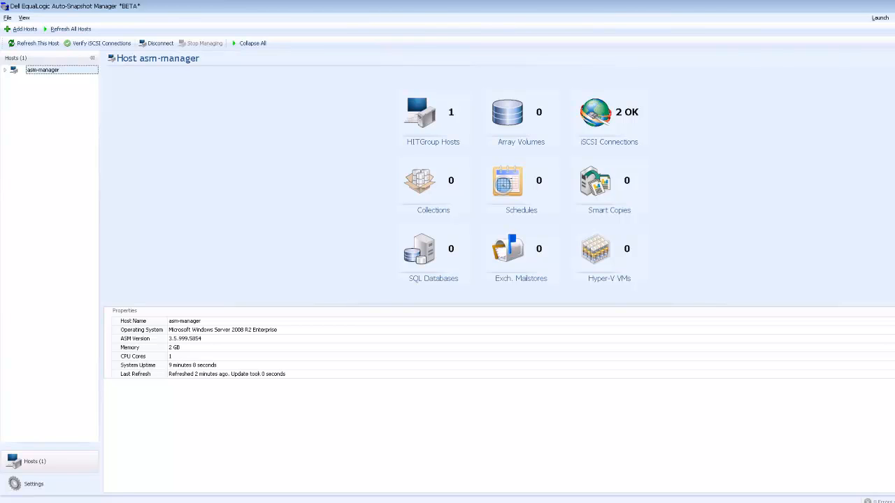
mouse_move(148, 224)
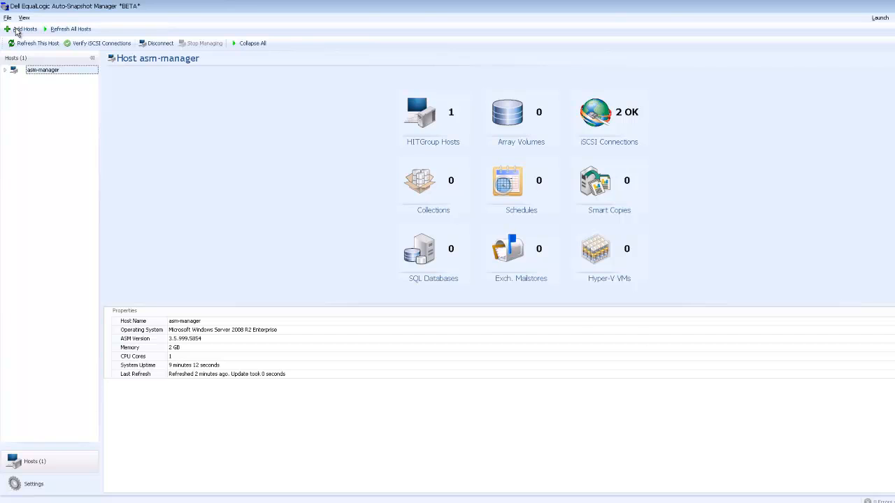
Begin Add Hosts, compare the PS Series and network discovery options, and settle on manual entry.
left_click(25, 28)
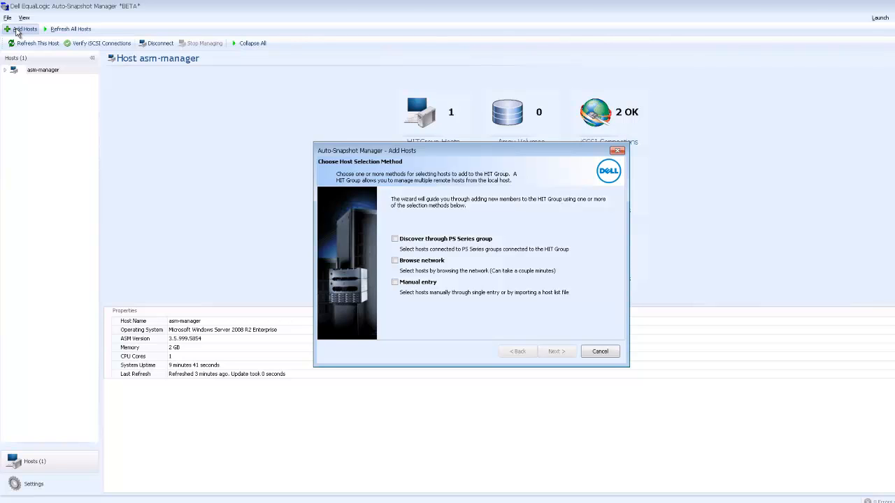
mouse_move(383, 229)
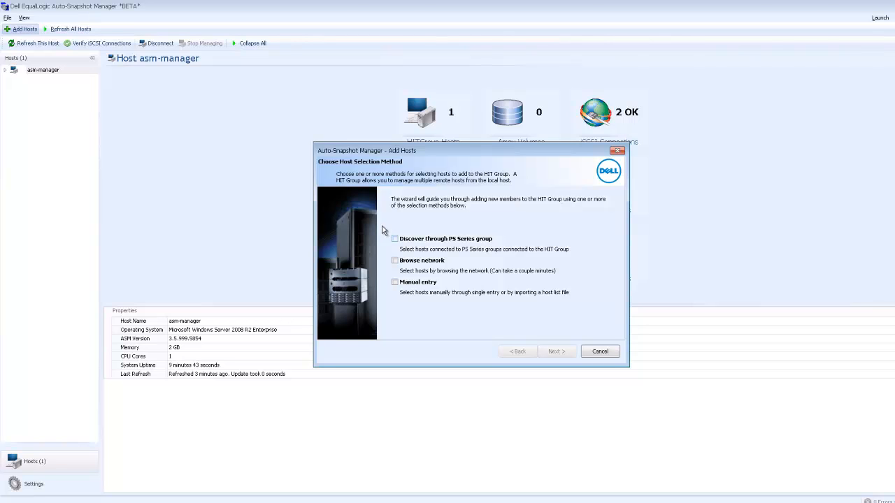
left_click(394, 238)
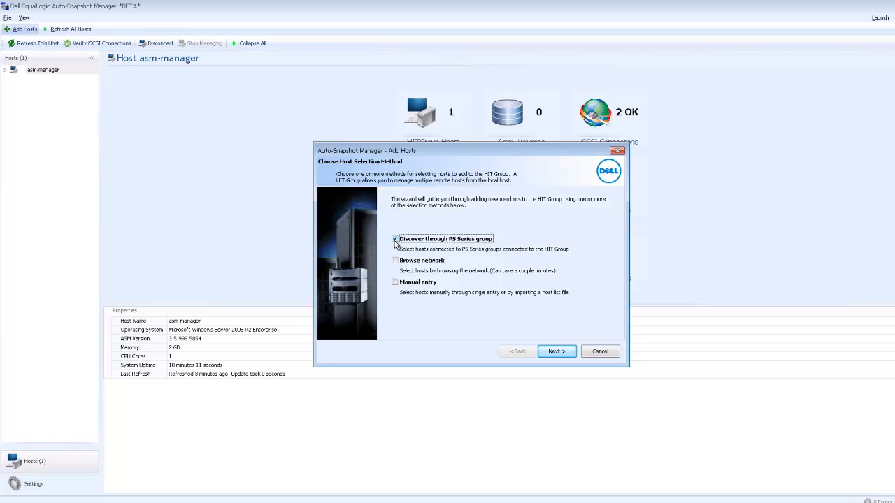
left_click(394, 260)
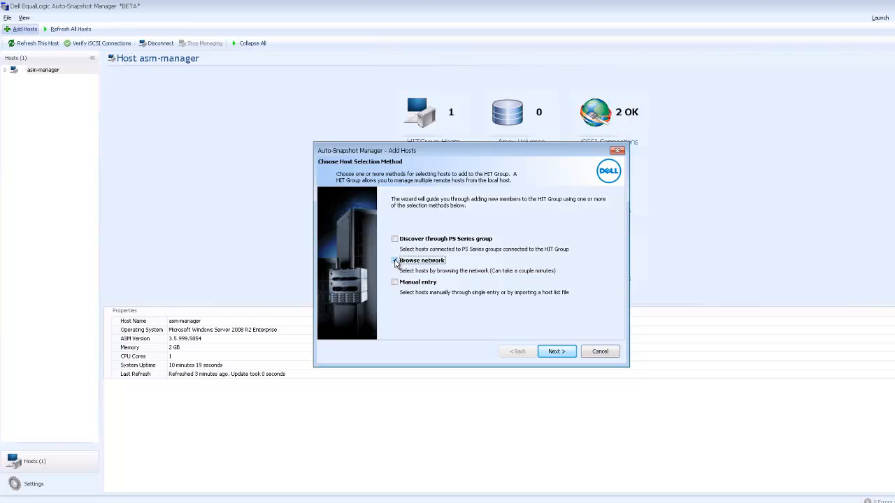
left_click(394, 282)
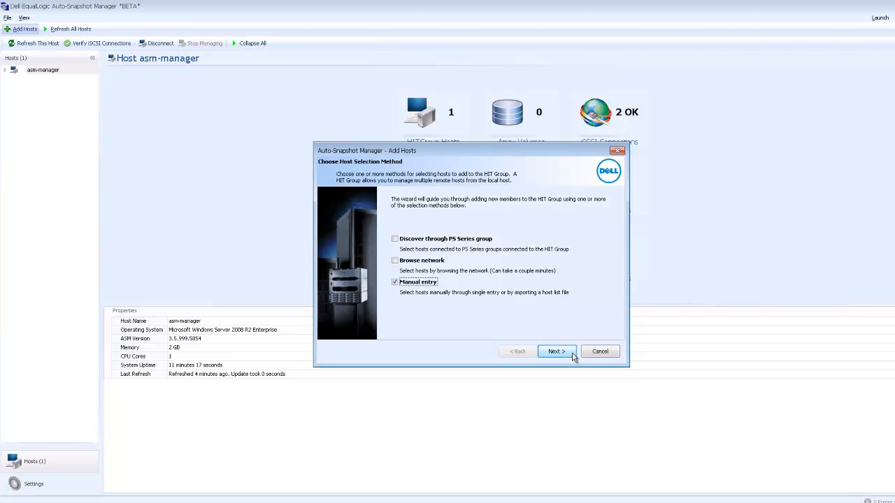
left_click(557, 350)
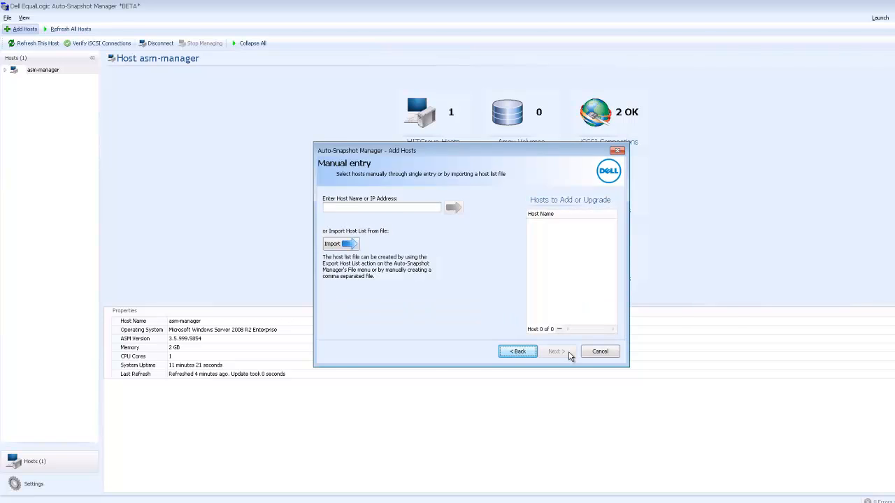
left_click(342, 243)
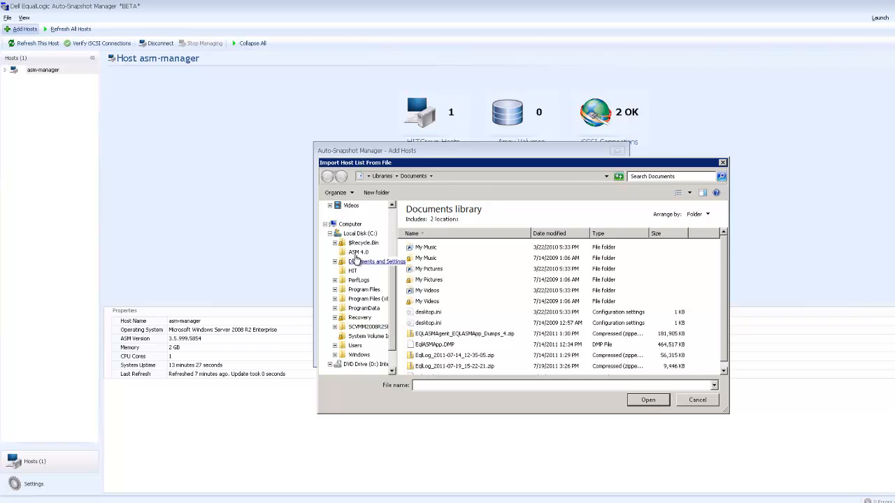
double_click(358, 252)
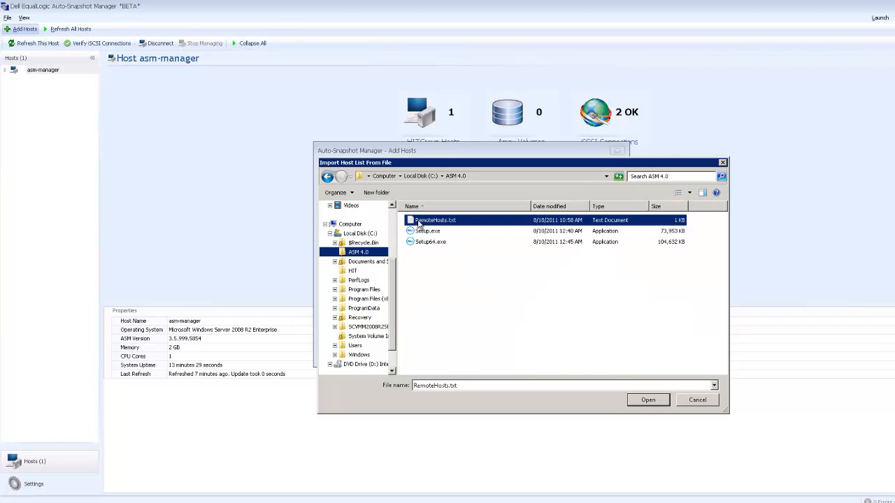
left_click(647, 399)
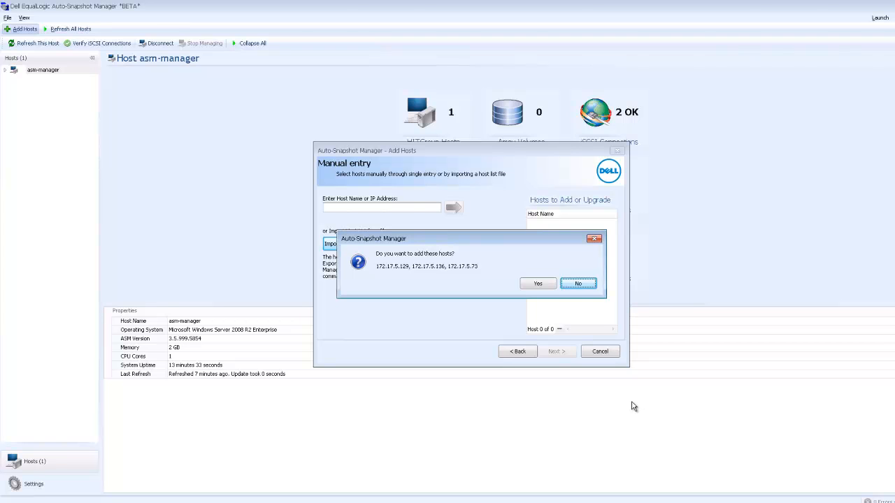
mouse_move(422, 271)
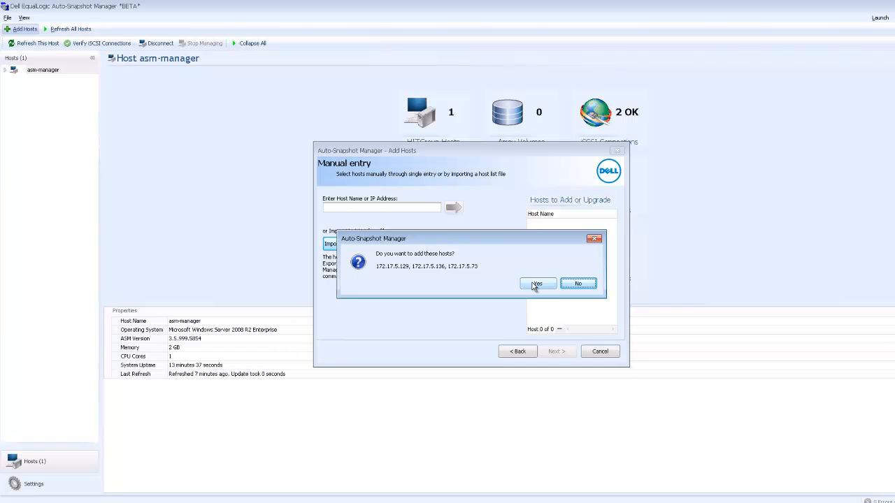
left_click(536, 282)
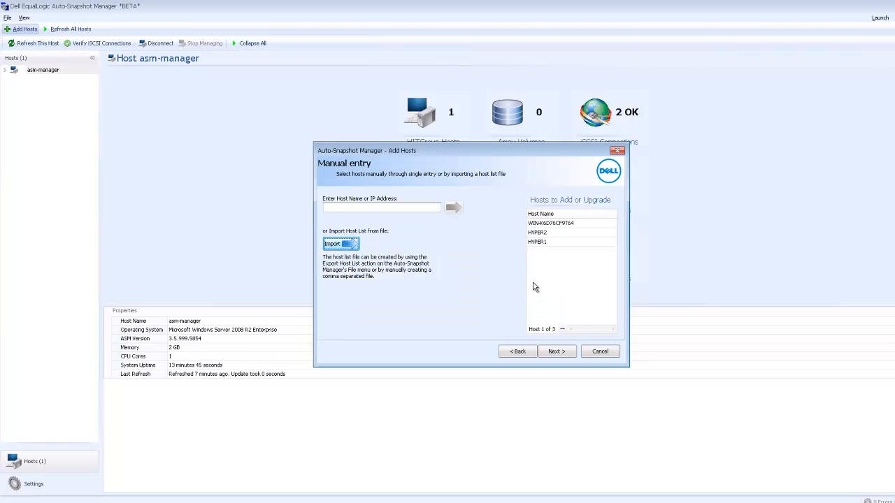
mouse_move(559, 227)
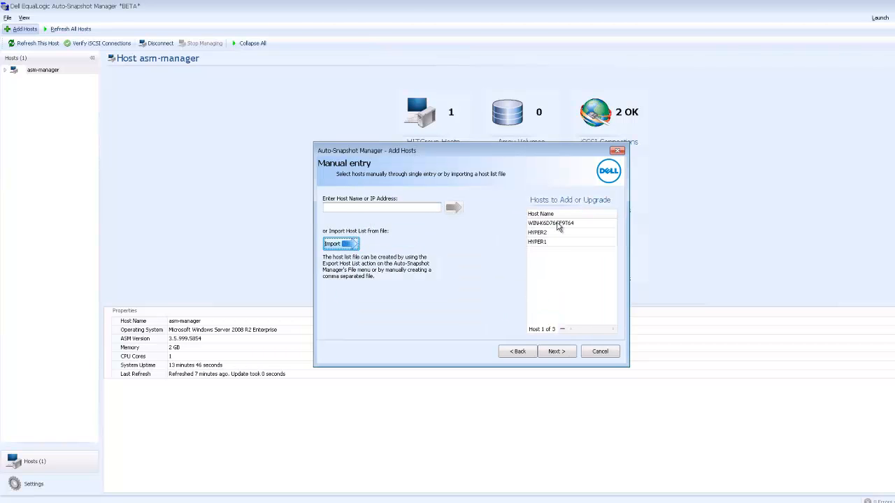
left_click(552, 232)
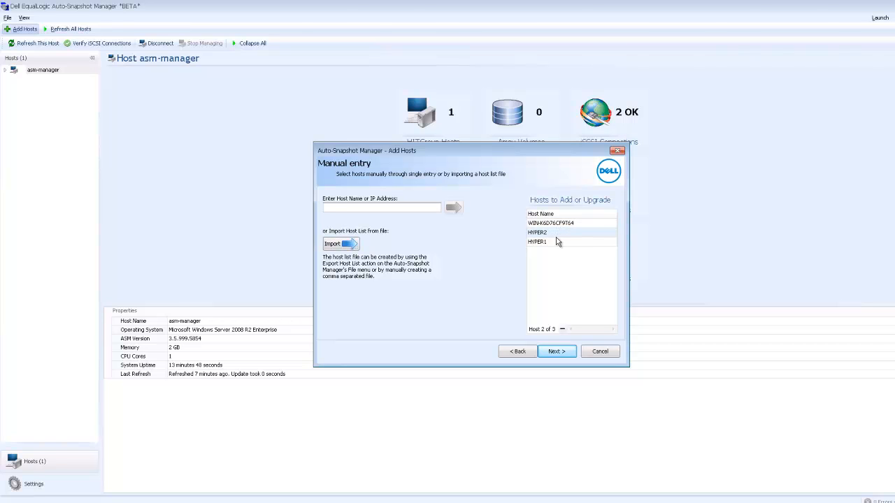
left_click(537, 241)
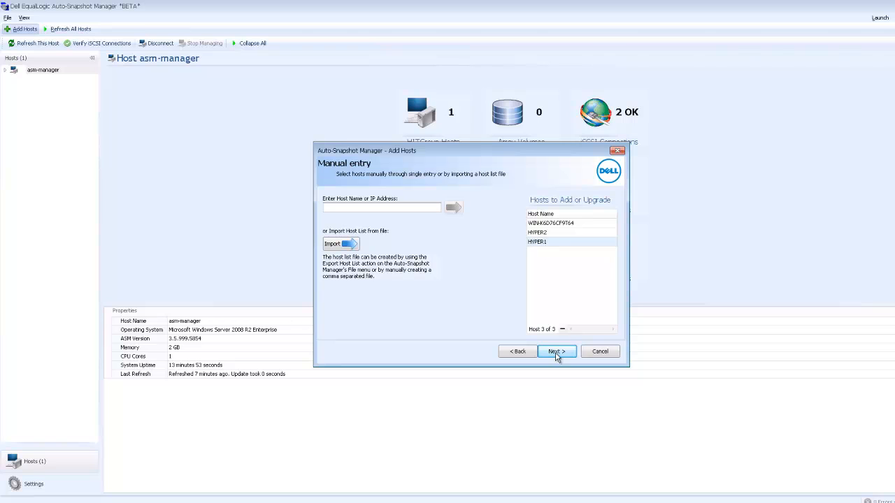
Enter Administrator credentials on the host verification page and set the installer directory to the network share.
left_click(556, 350)
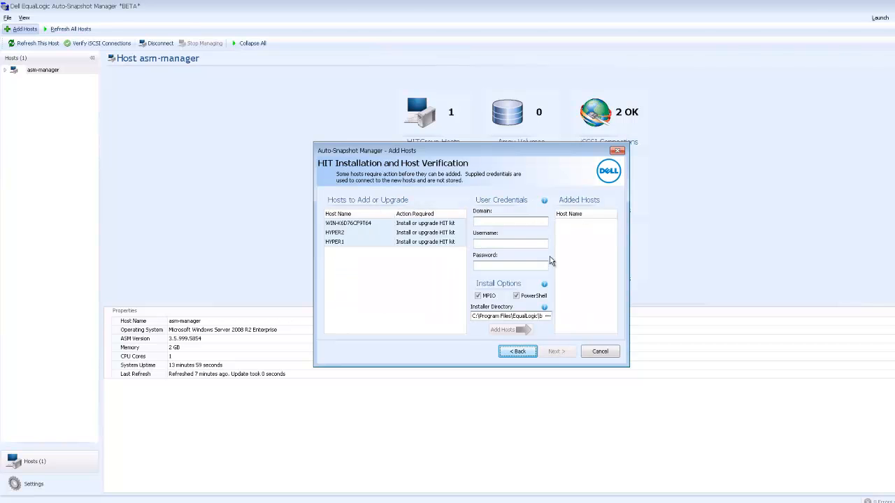
left_click(511, 222)
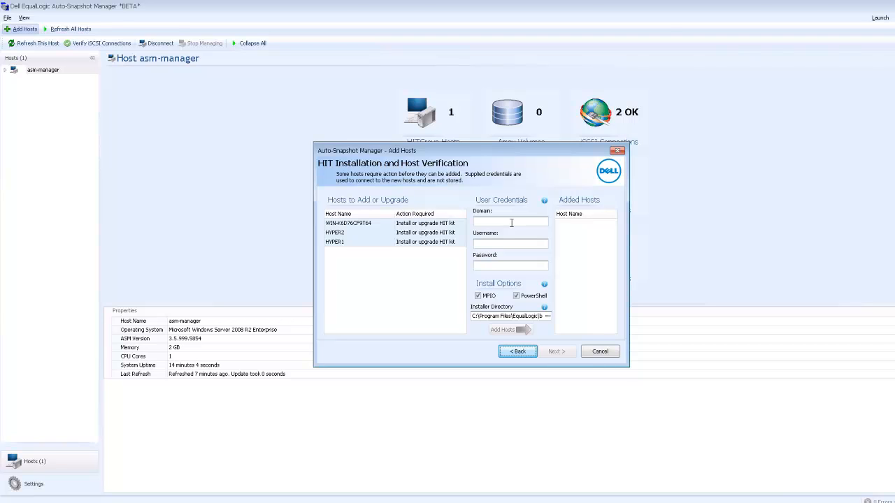
left_click(510, 221)
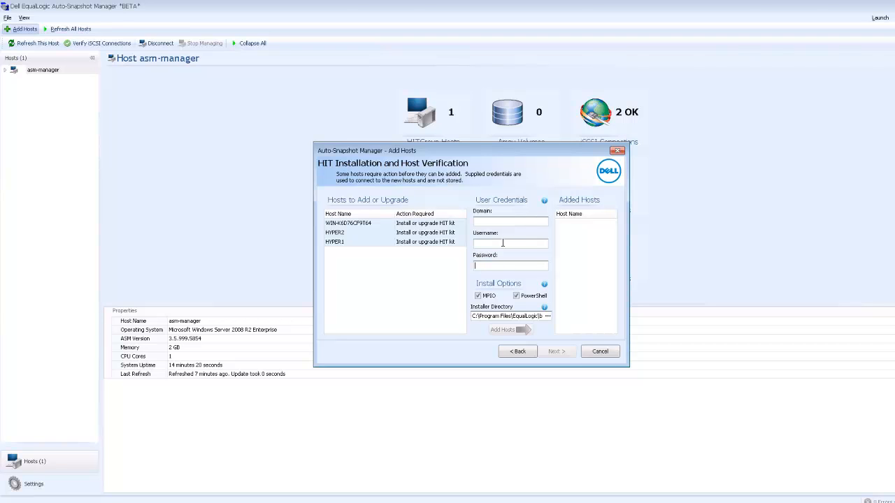
type("Administrator")
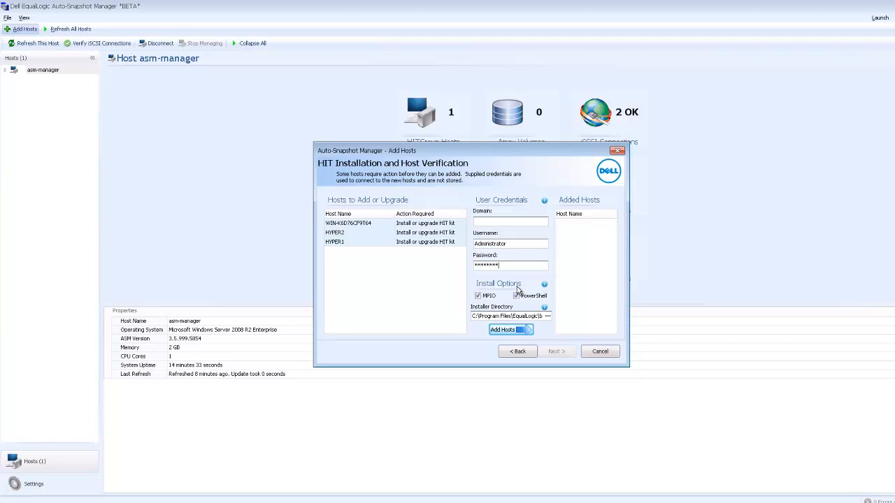
left_click(517, 295)
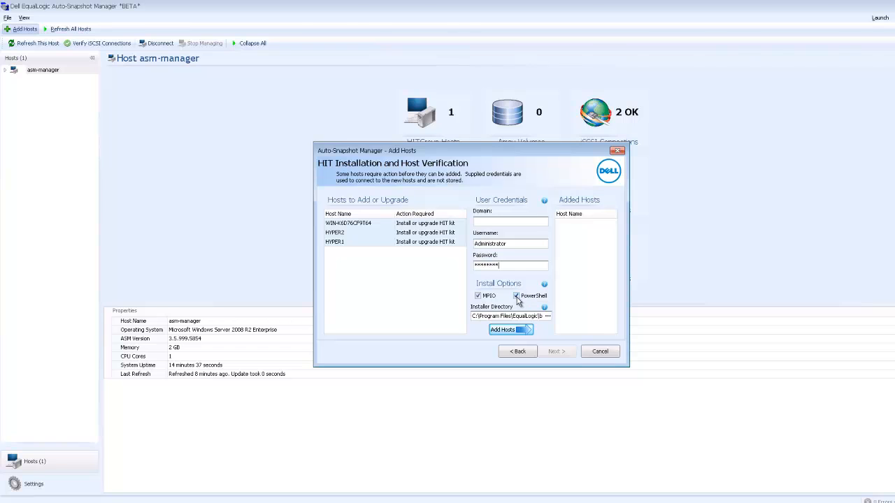
left_click(516, 295)
type("\\172.17.5.68\\asm 4.0")
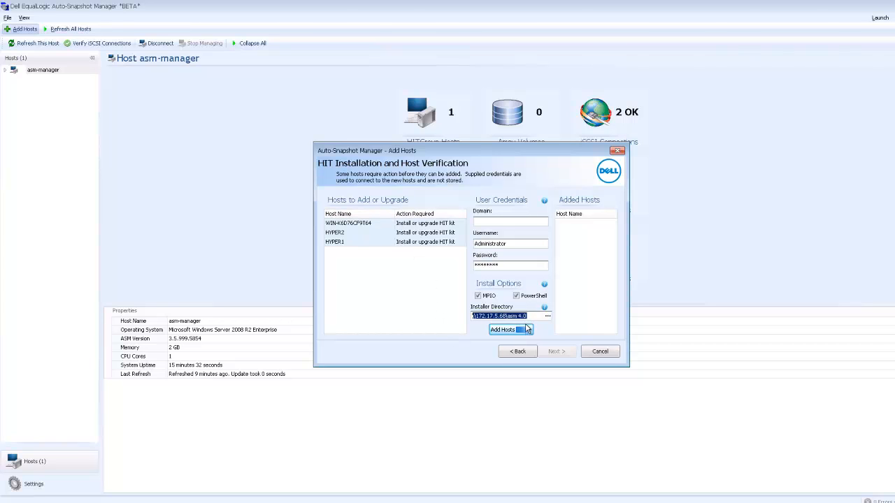
left_click(509, 316)
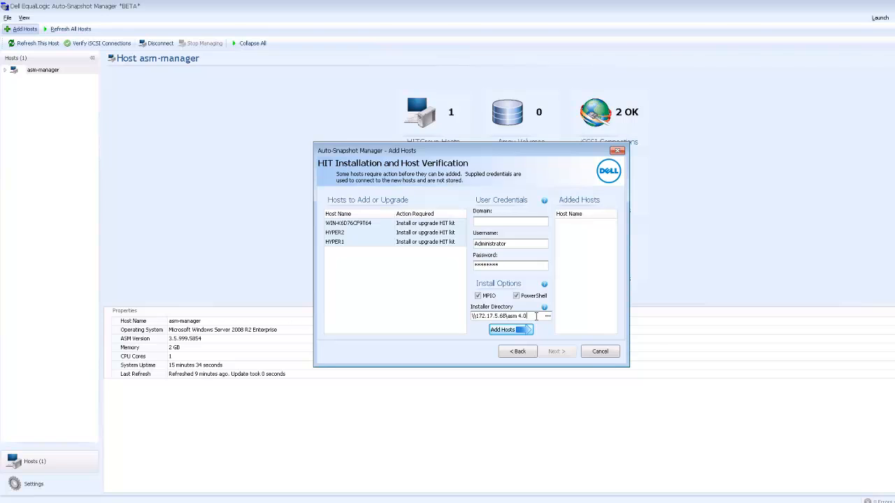
mouse_move(506, 329)
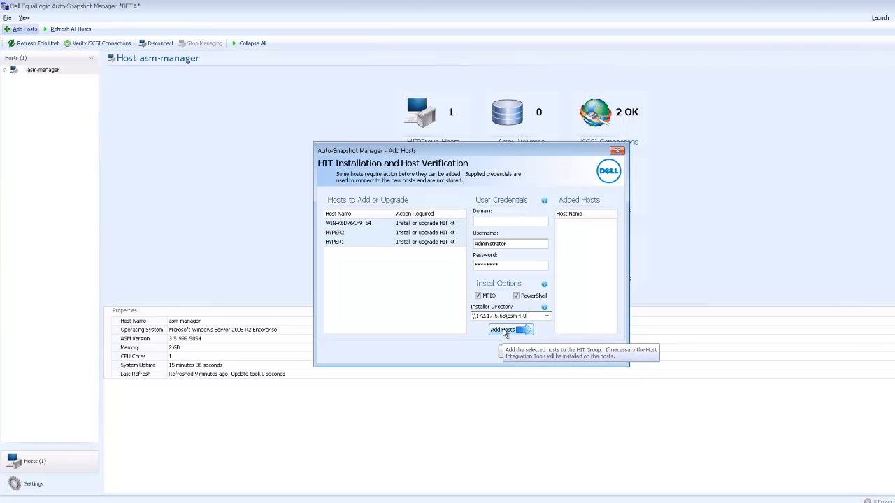
Add the hosts, let HIT installation complete on all servers, and decline copying results to clipboard.
left_click(502, 330)
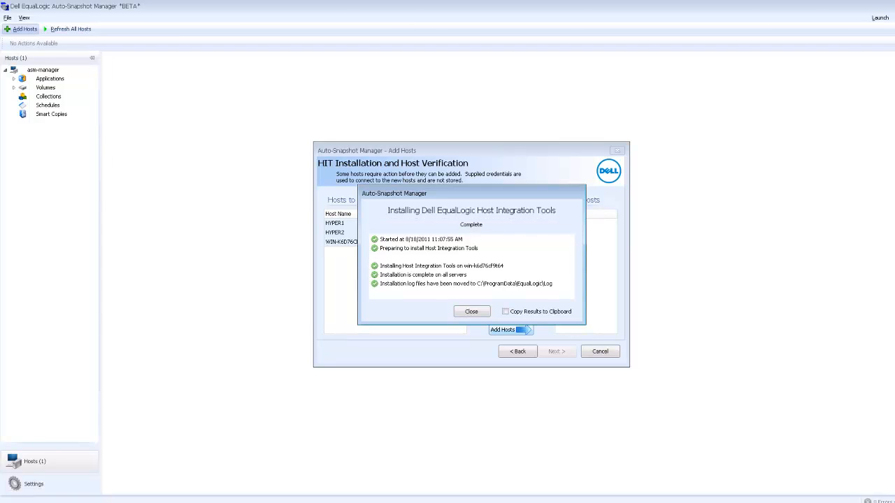
mouse_move(486, 344)
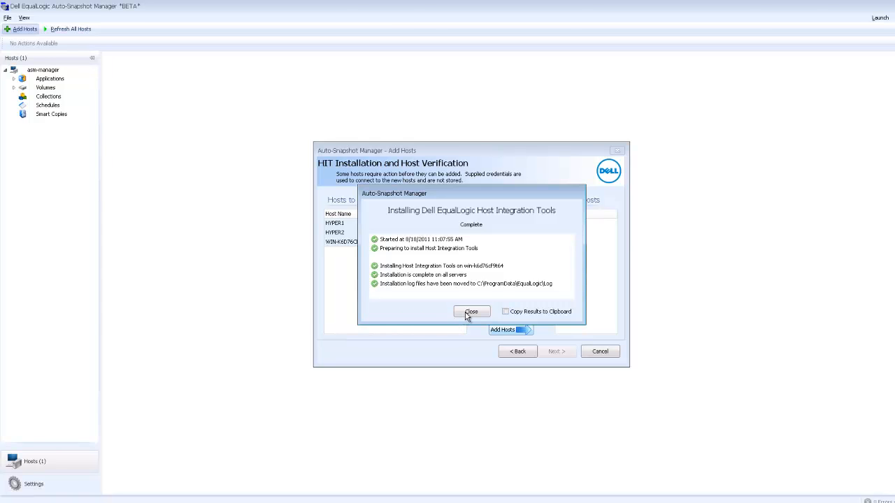
left_click(506, 310)
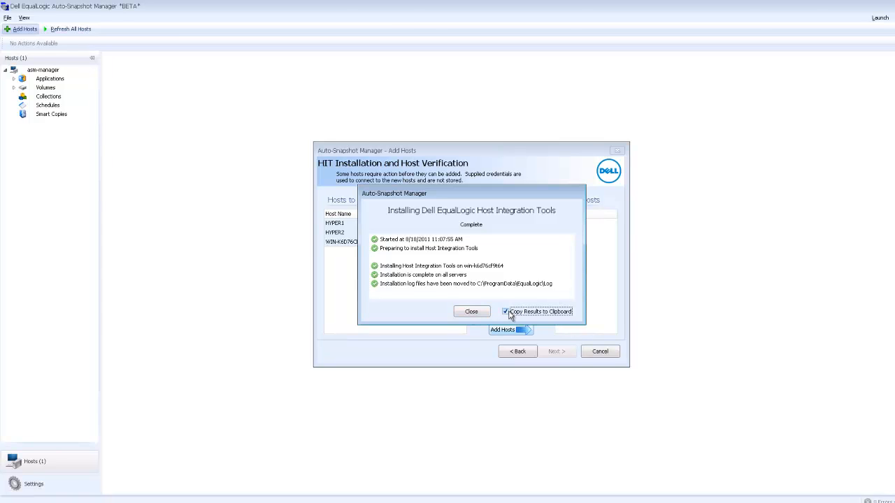
left_click(506, 310)
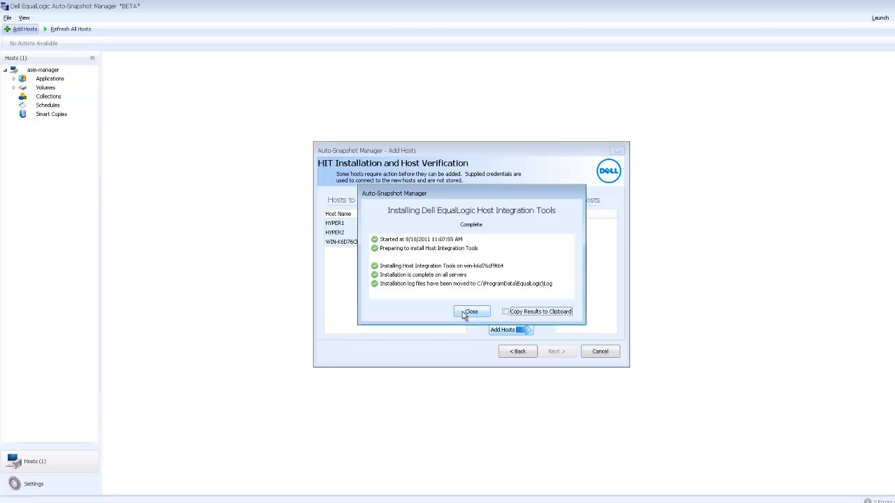
Close the installation results and issue Reboot All for the host pending a reboot.
left_click(471, 312)
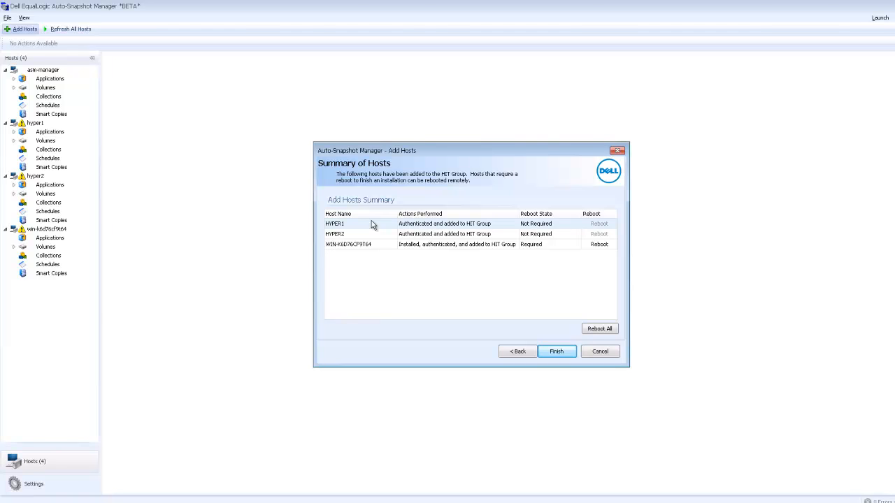
mouse_move(598, 329)
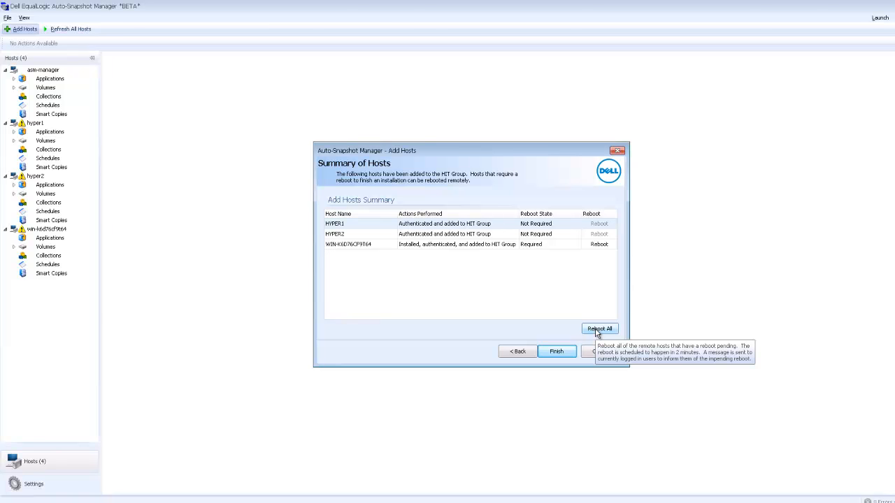
mouse_move(599, 328)
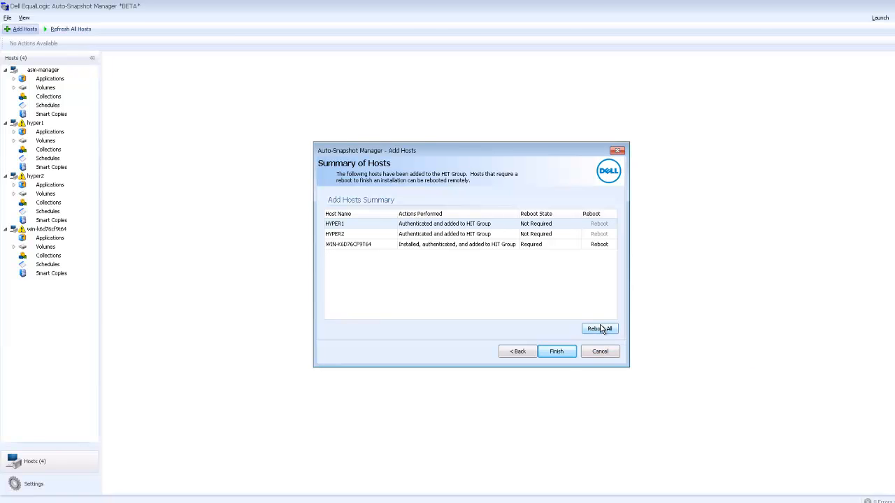
mouse_move(599, 329)
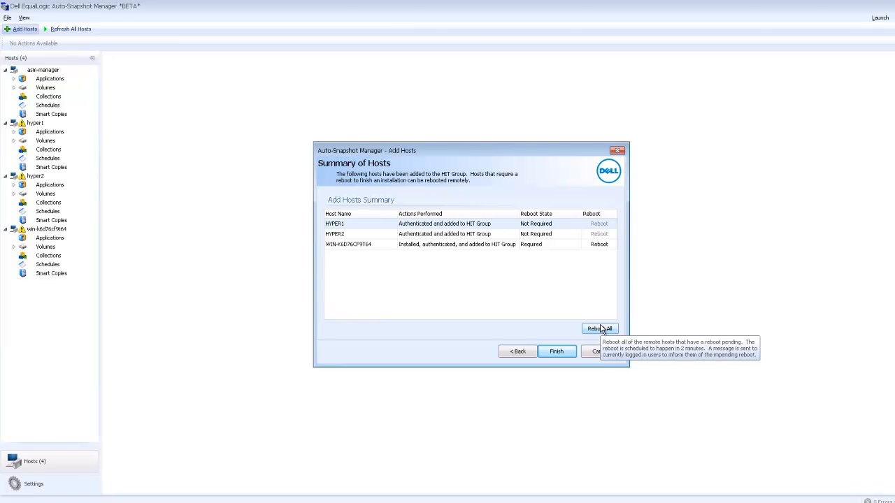
left_click(599, 328)
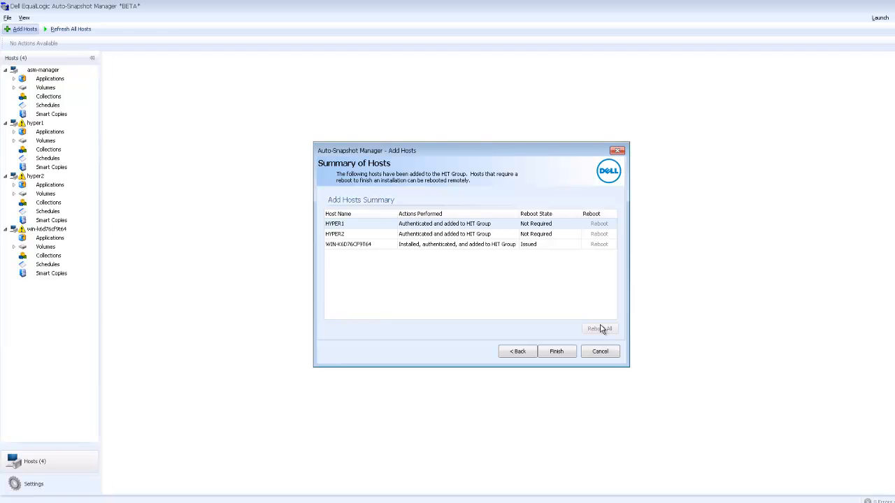
left_click(556, 351)
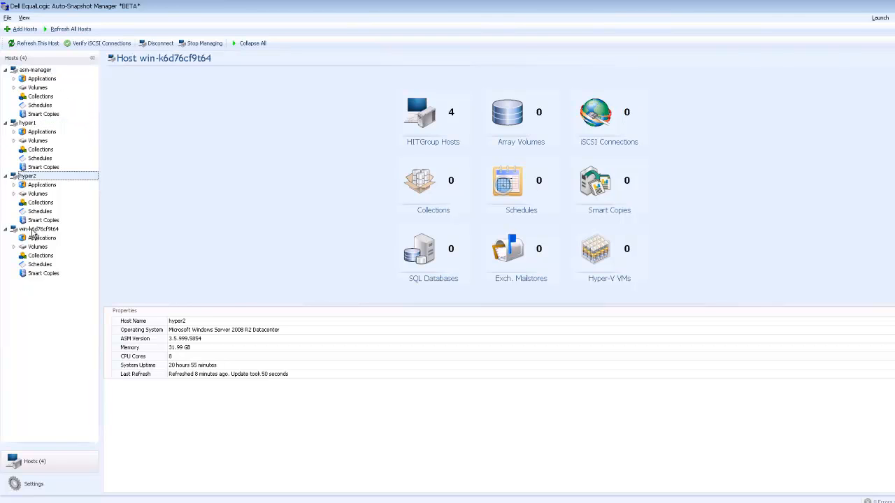
Select host win-k6d76cf9t64 in the Hosts tree and show its context actions.
left_click(39, 229)
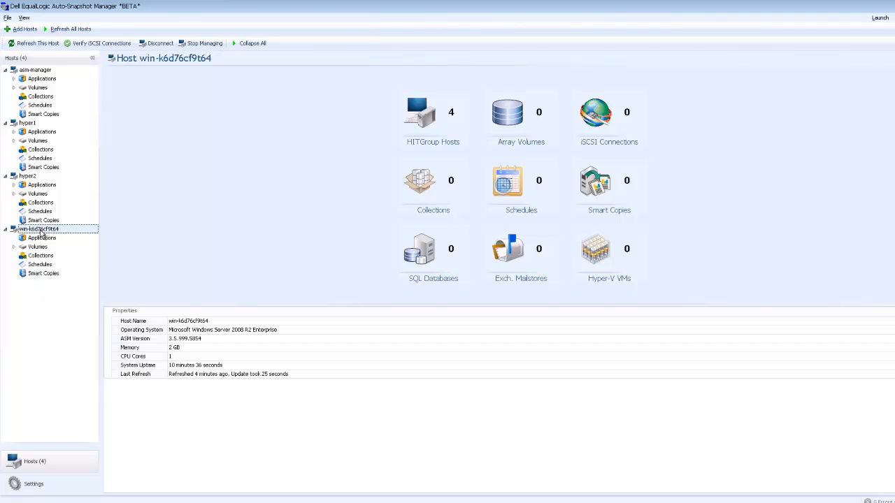
right_click(39, 229)
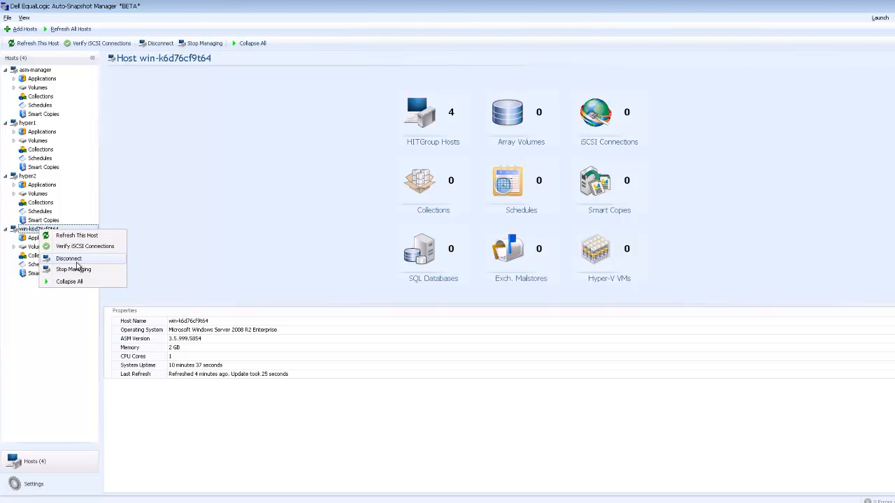
mouse_move(72, 269)
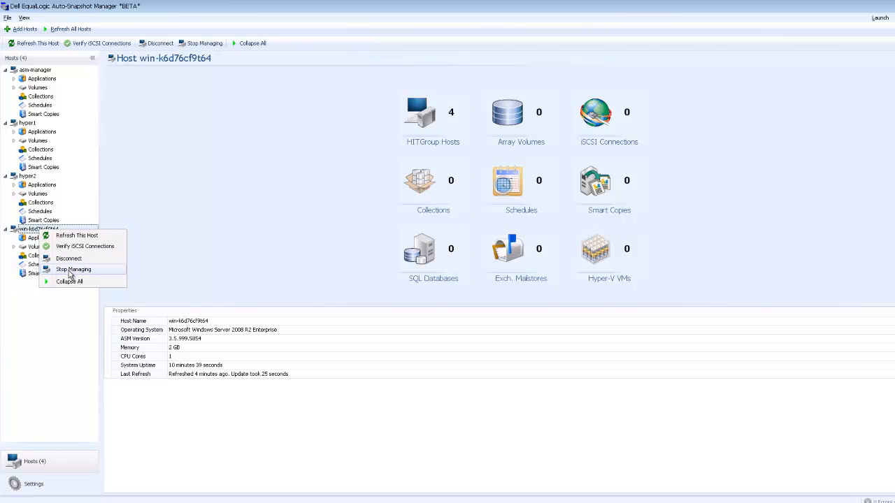